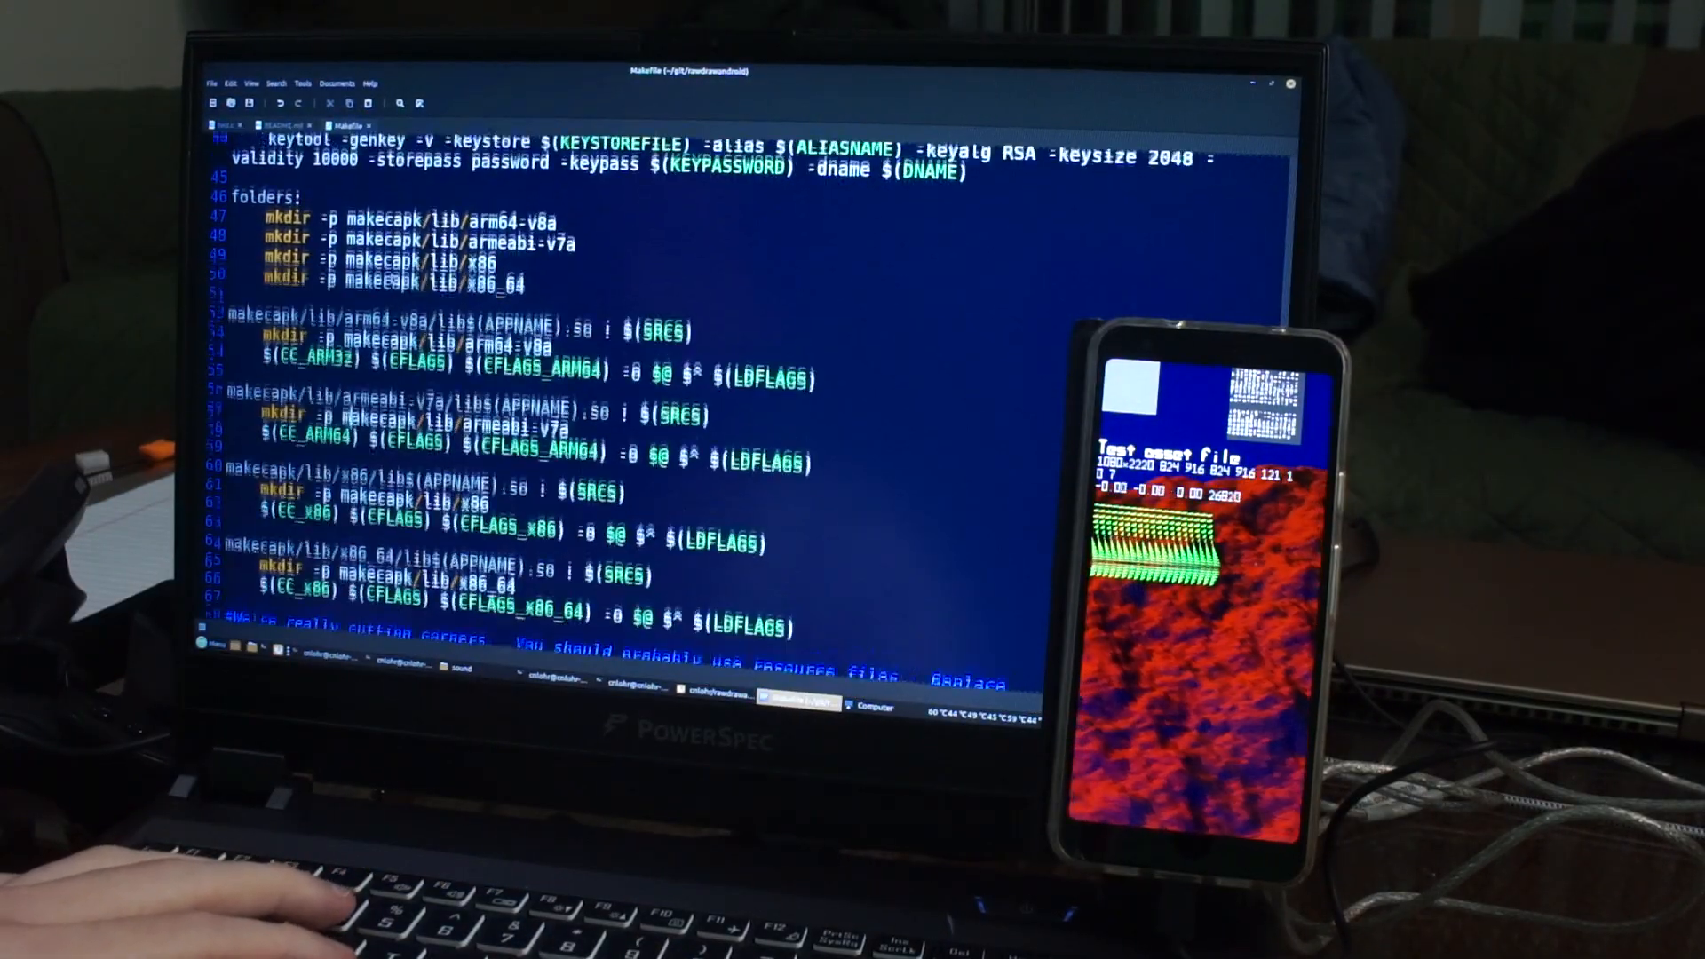
{"action": "scroll", "scroll_direction": "down", "scroll_amount": 3}
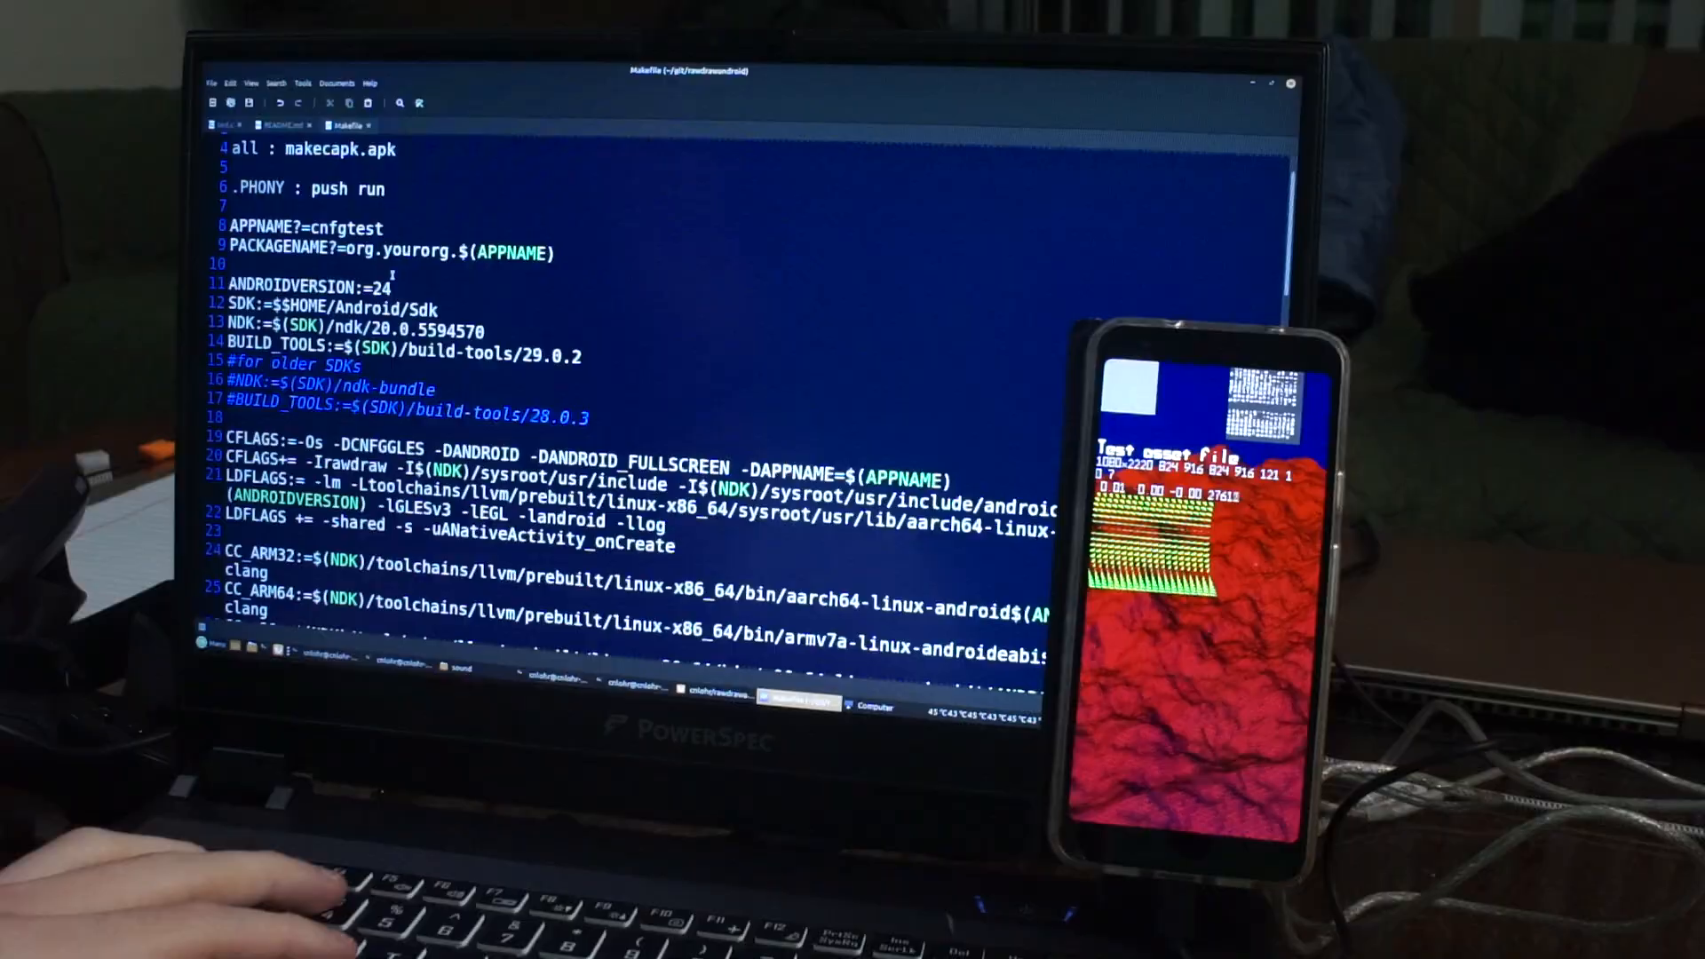
{"action": "scroll", "scroll_direction": "down", "scroll_amount": 3}
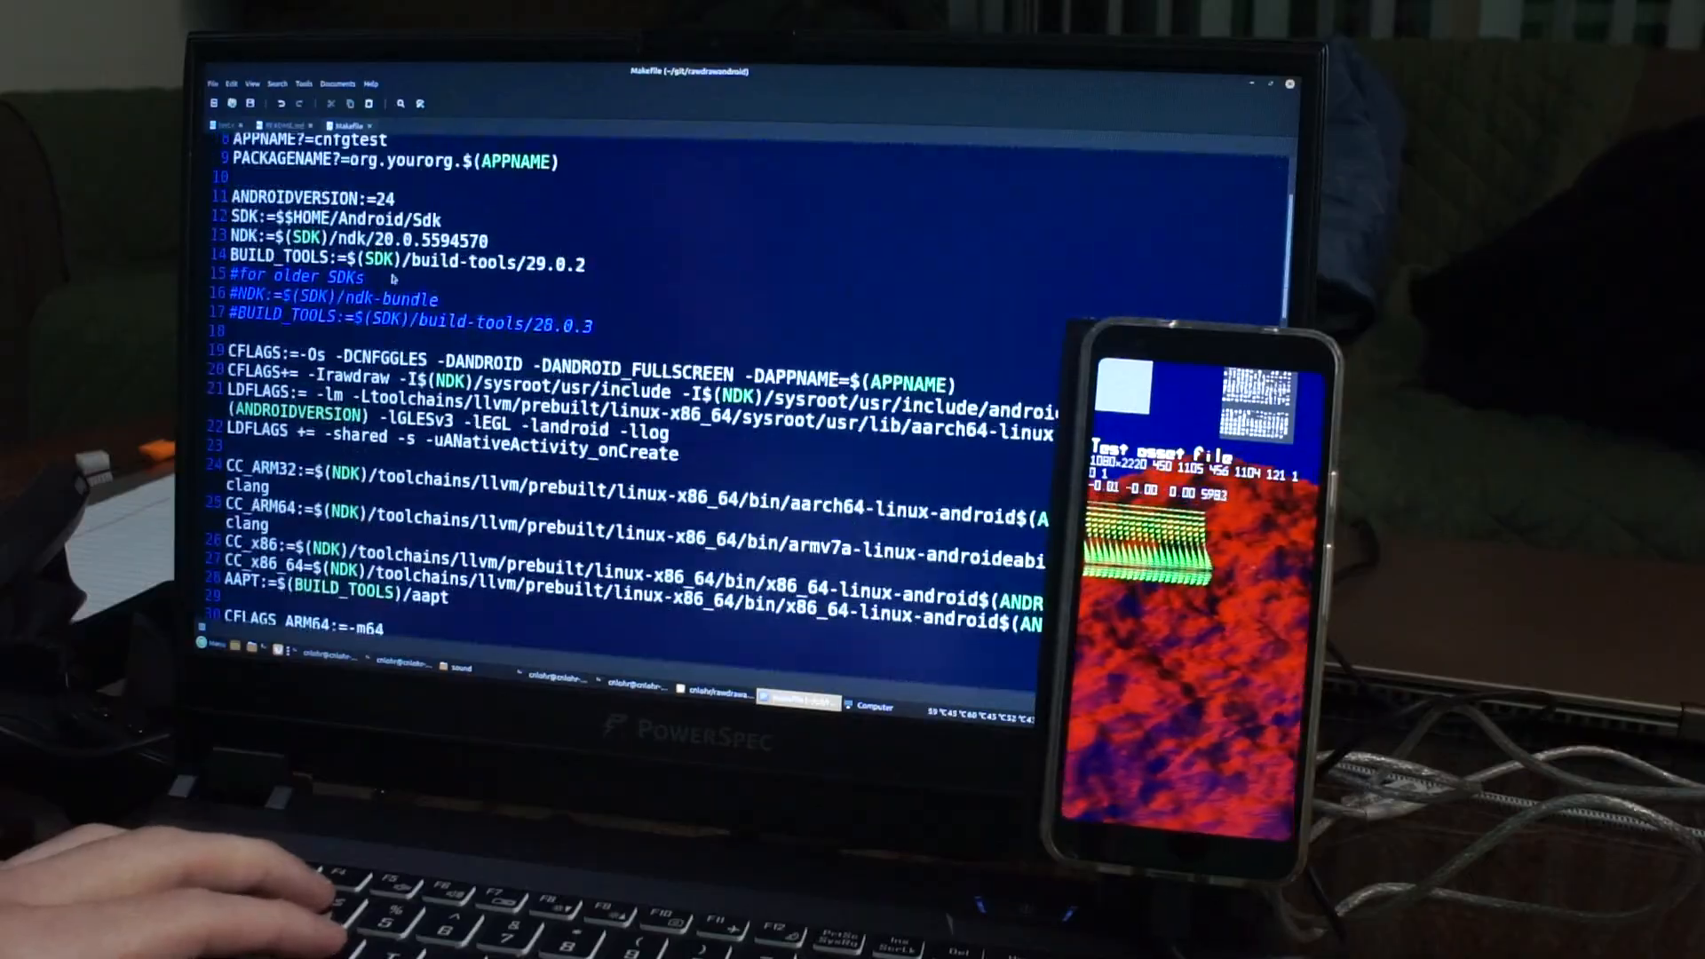
{"action": "scroll", "scroll_direction": "down", "scroll_amount": 3}
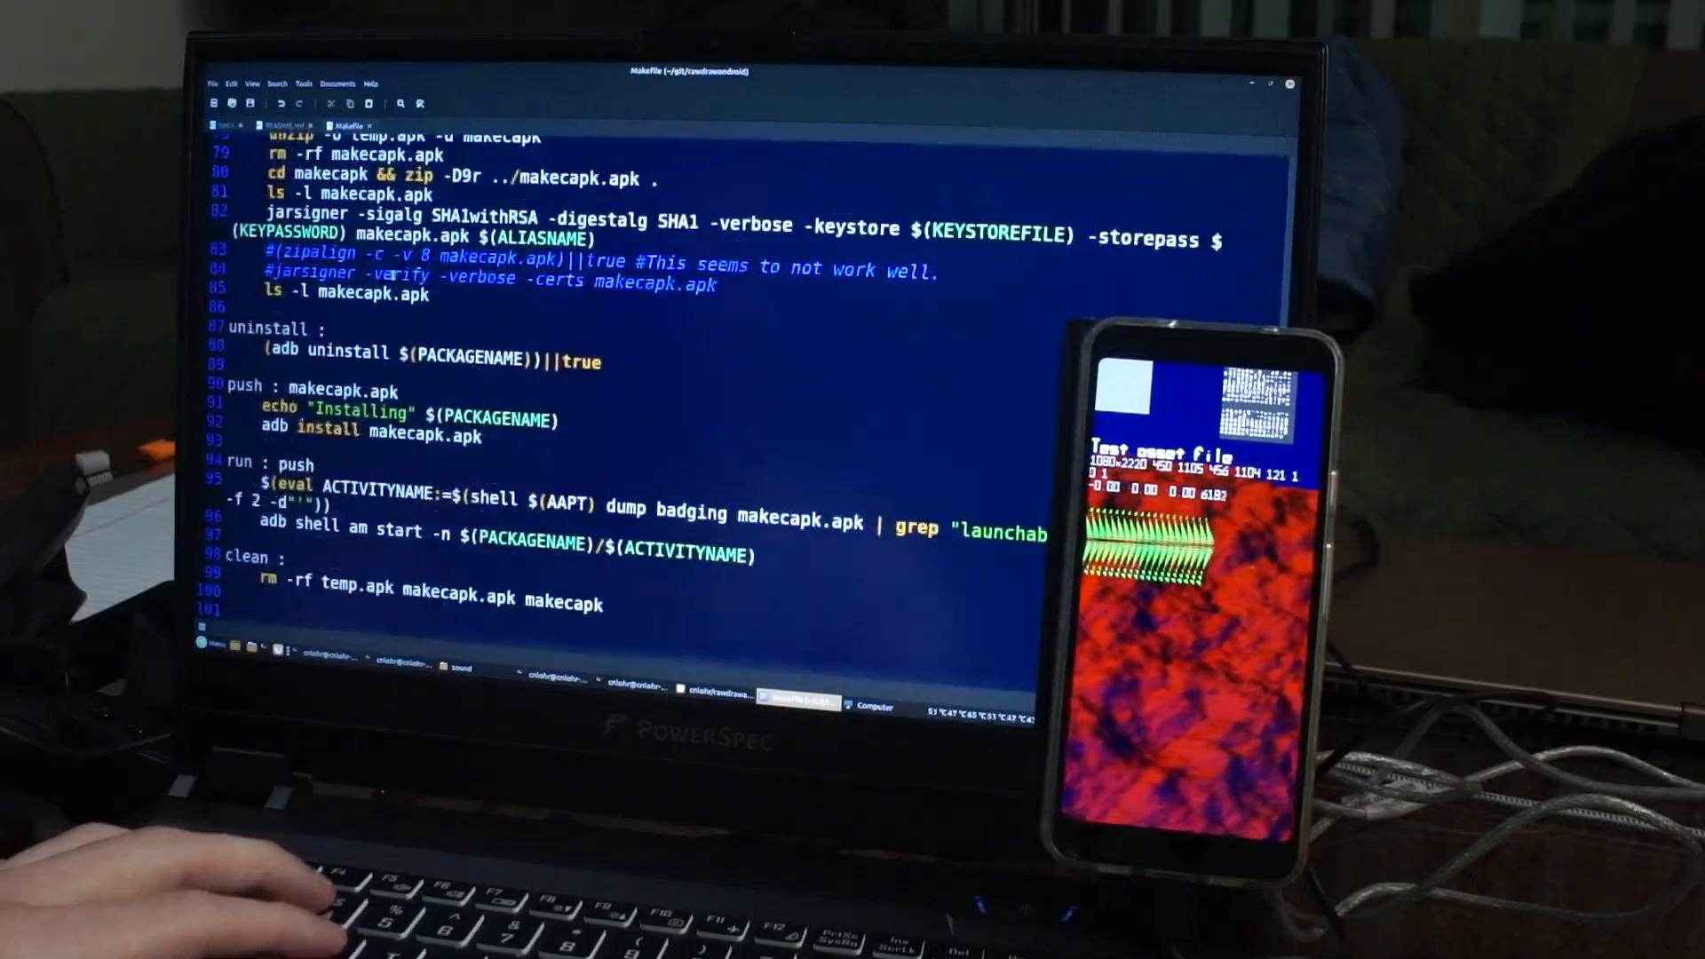